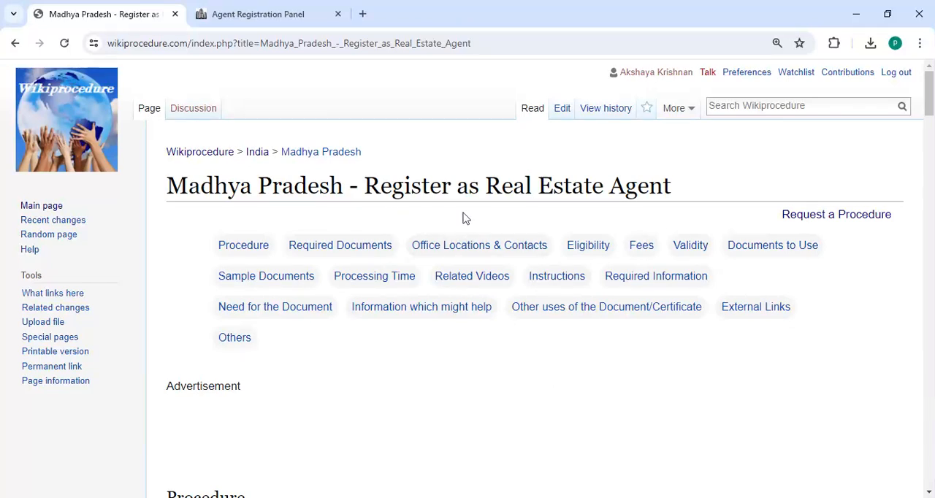
{"action": "mouse_move", "coordinate": [509, 59]}
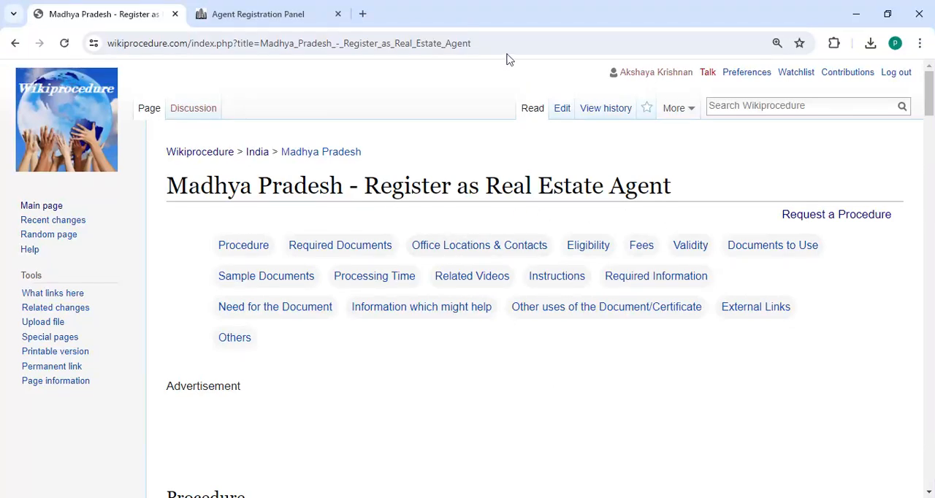
Step: Select the guide's URL and scroll to the Procedure section's Apply In-Person steps
{"action": "left_click", "coordinate": [288, 43]}
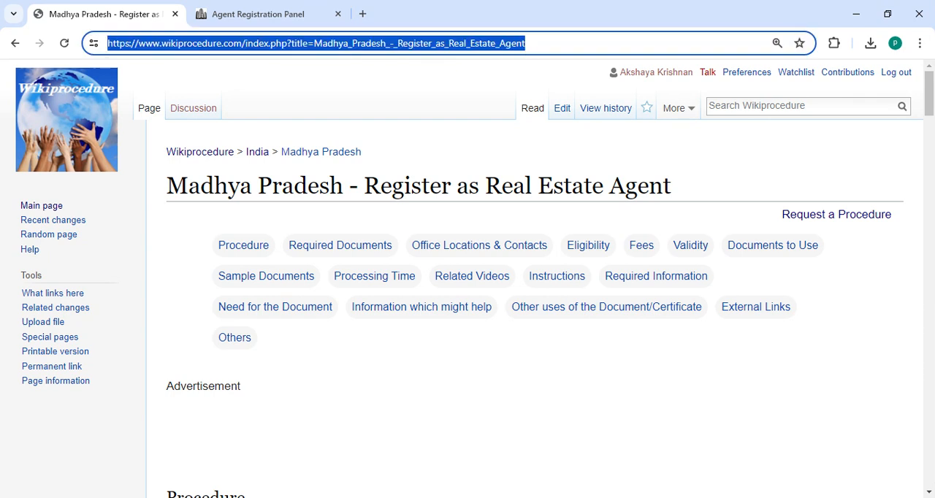
{"action": "scroll", "scroll_direction": "down", "scroll_amount": 3}
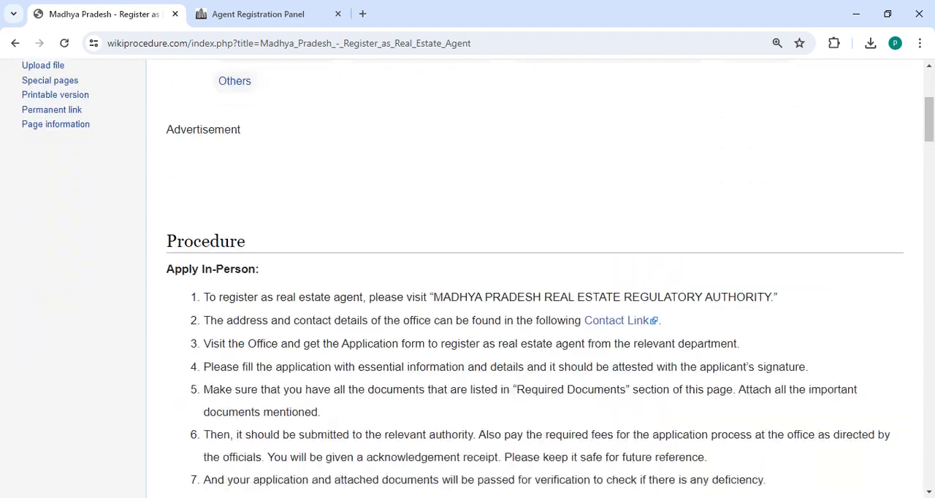
{"action": "scroll", "scroll_direction": "down", "scroll_amount": 3}
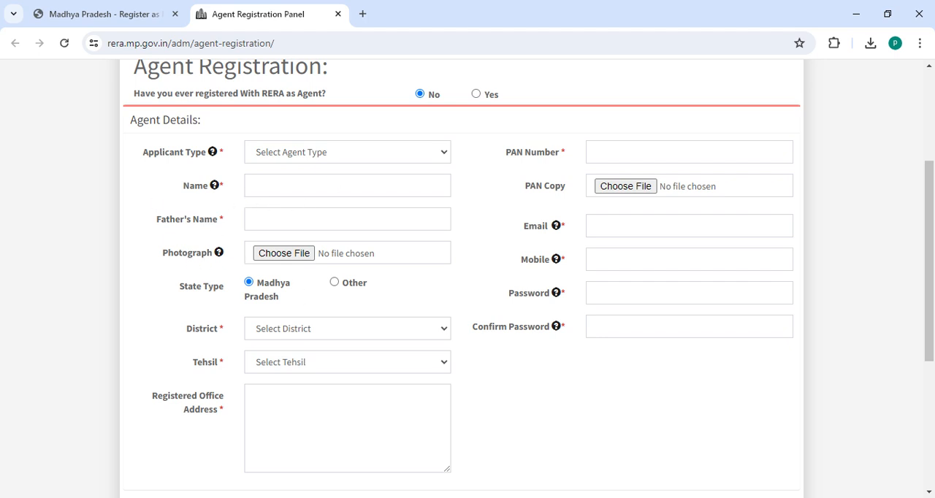
{"action": "mouse_move", "coordinate": [193, 388]}
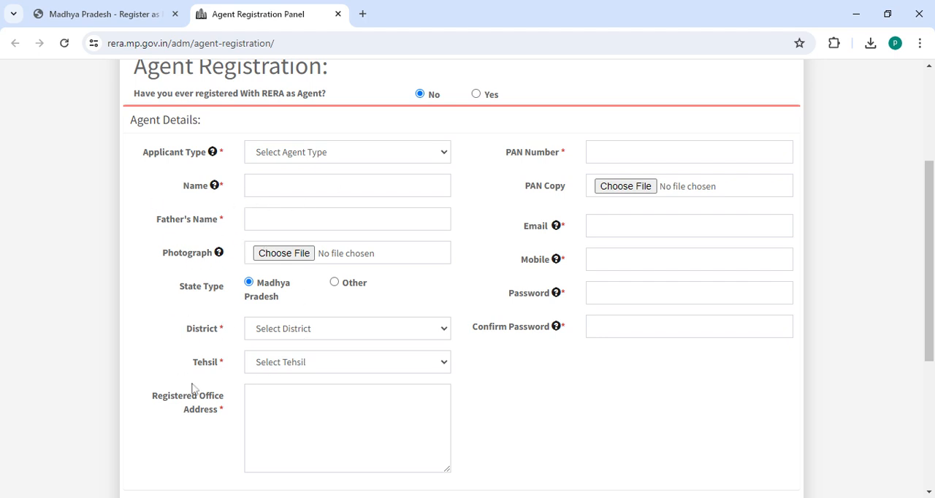
{"action": "mouse_move", "coordinate": [503, 178]}
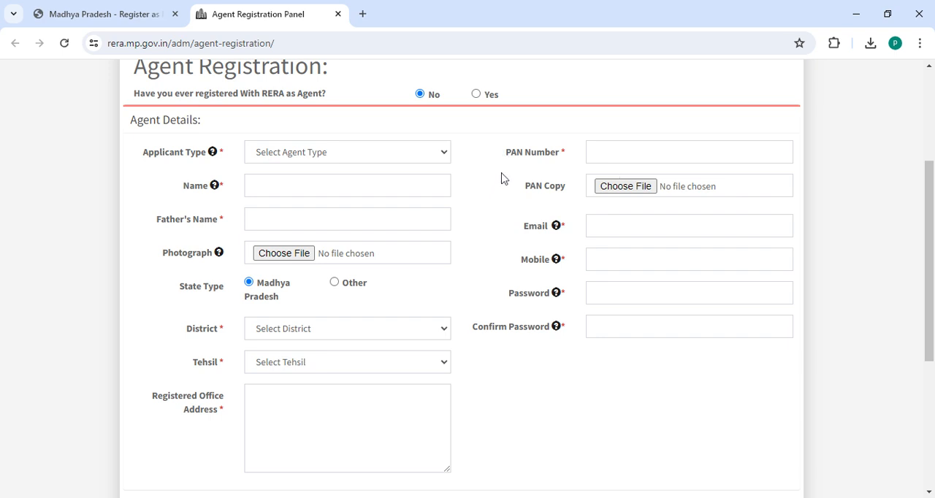
{"action": "mouse_move", "coordinate": [619, 223]}
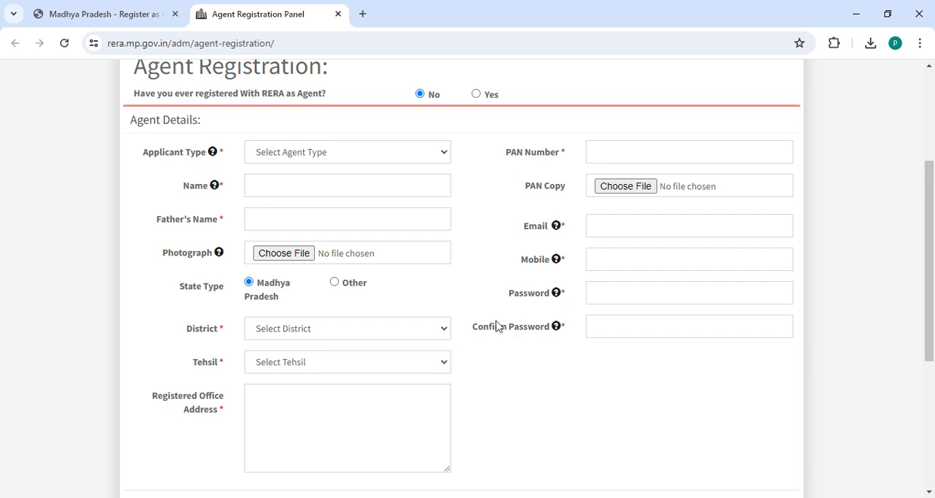
Step: Review the MP RERA agent form down to the Save button, then return to Wikiprocedure
{"action": "scroll", "scroll_direction": "down", "scroll_amount": 3}
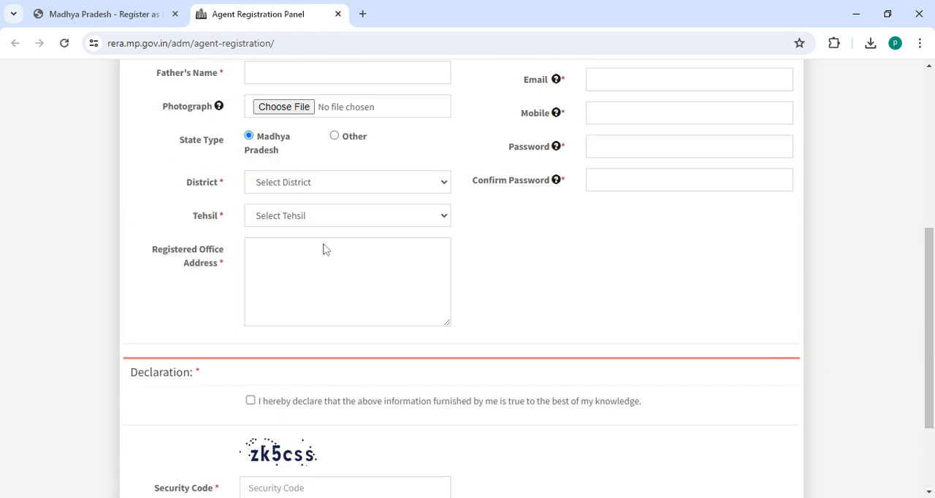
{"action": "scroll", "scroll_direction": "down", "scroll_amount": 3}
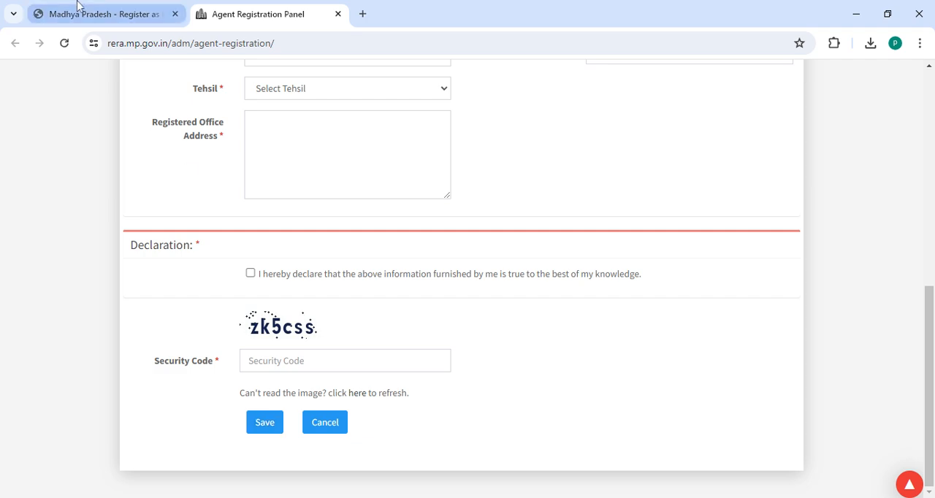
{"action": "left_click", "coordinate": [102, 13]}
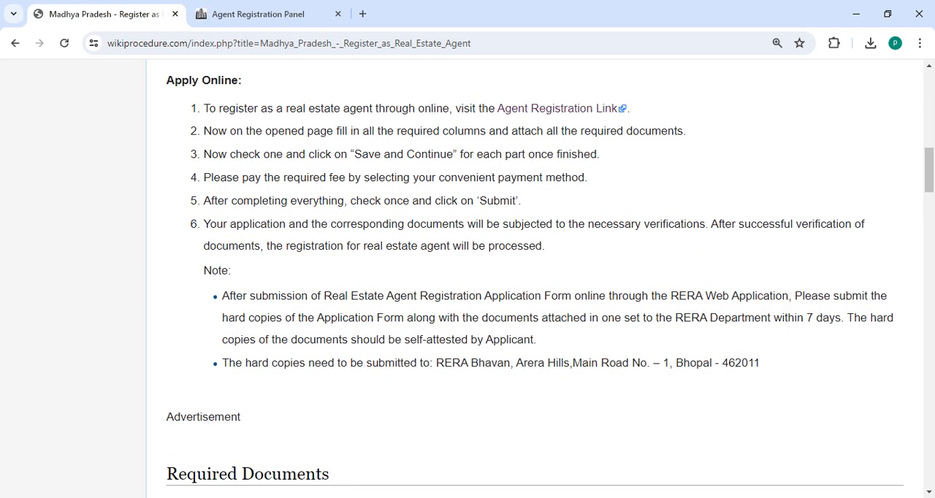
Step: Read Apply Online, Required Documents, Office Locations, Eligibility, Fees and Validity
{"action": "scroll", "scroll_direction": "down", "scroll_amount": 3}
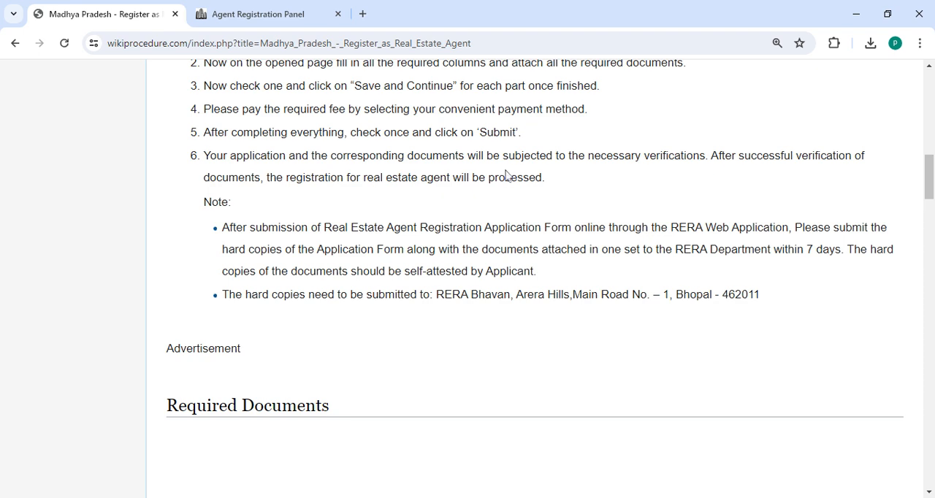
{"action": "scroll", "scroll_direction": "down", "scroll_amount": 3}
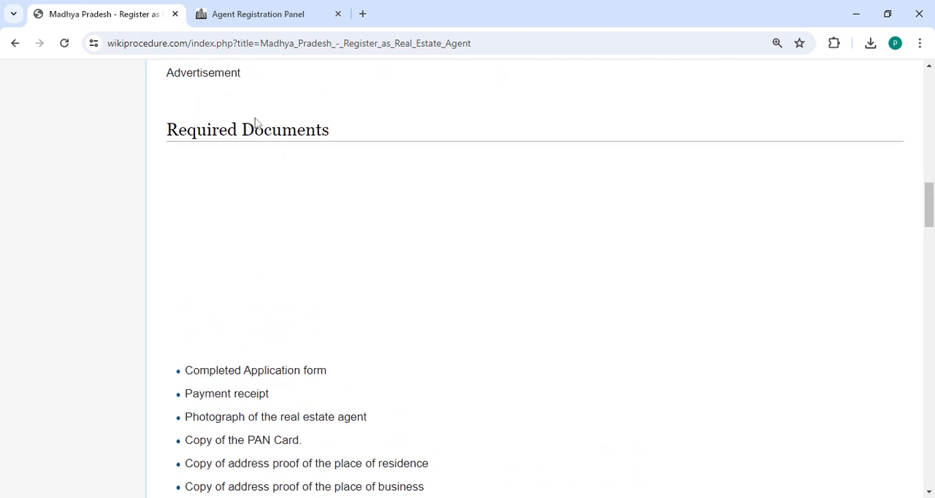
{"action": "scroll", "scroll_direction": "down", "scroll_amount": 3}
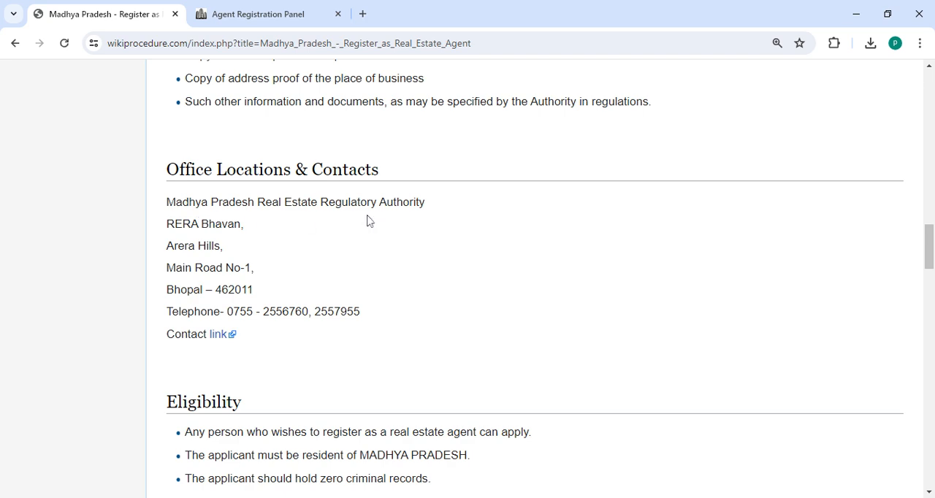
{"action": "scroll", "scroll_direction": "down", "scroll_amount": 3}
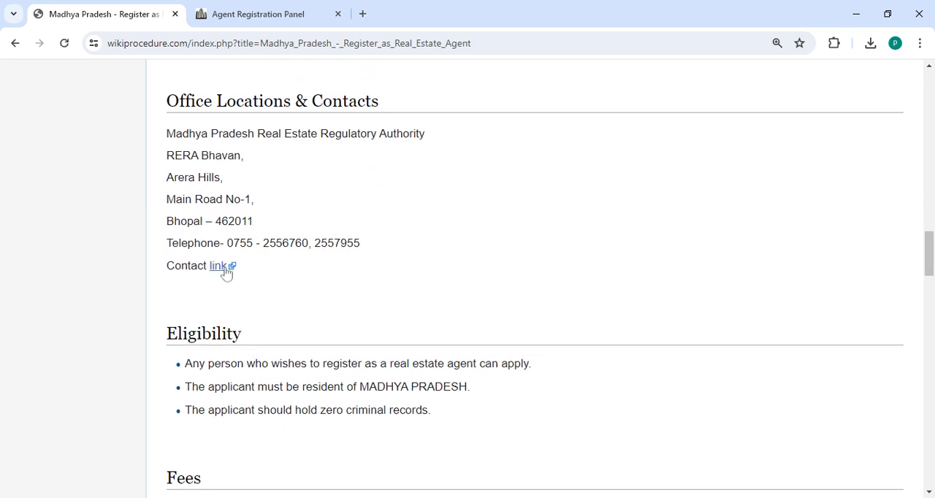
{"action": "scroll", "scroll_direction": "down", "scroll_amount": 3}
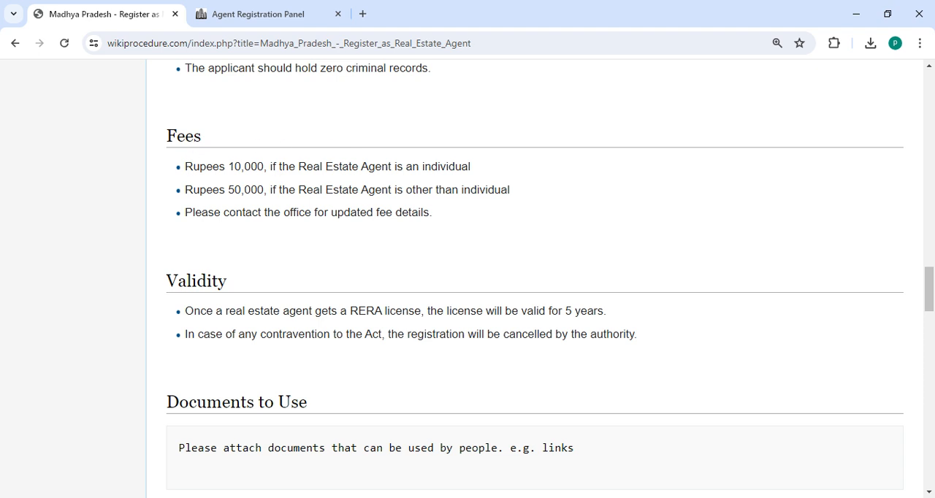
{"action": "mouse_move", "coordinate": [287, 189]}
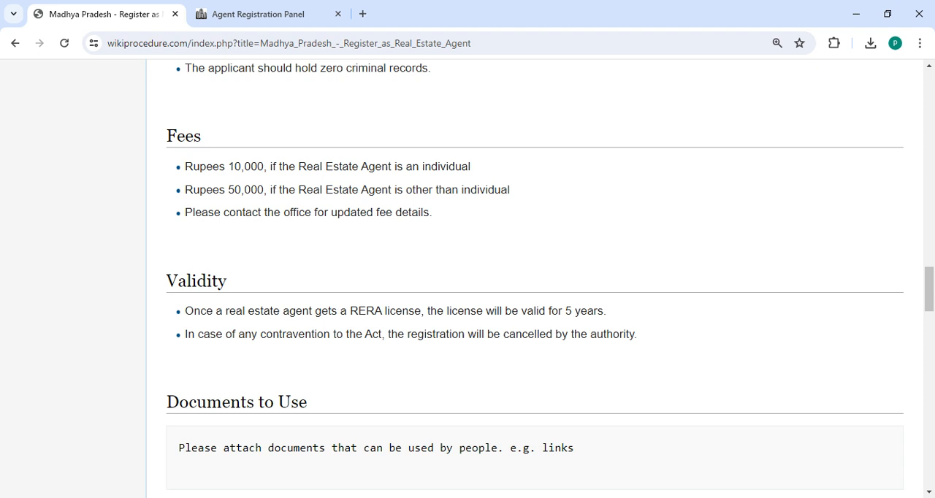
{"action": "mouse_move", "coordinate": [290, 203]}
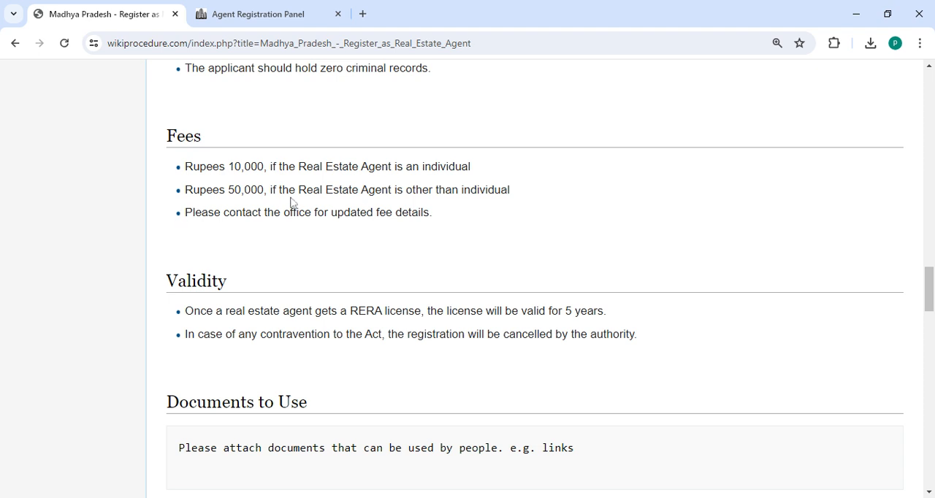
{"action": "mouse_move", "coordinate": [781, 195]}
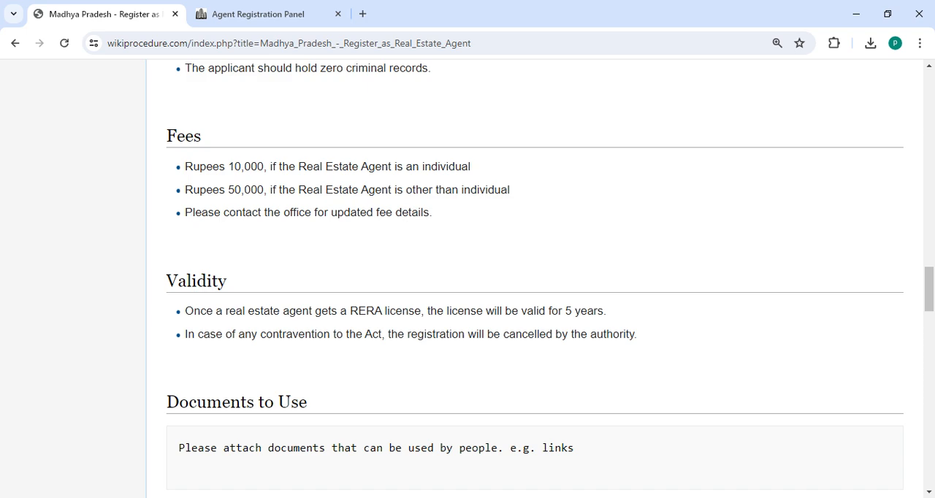
Step: Read Processing Time, Required Information and External Links down to the page footer
{"action": "scroll", "scroll_direction": "down", "scroll_amount": 3}
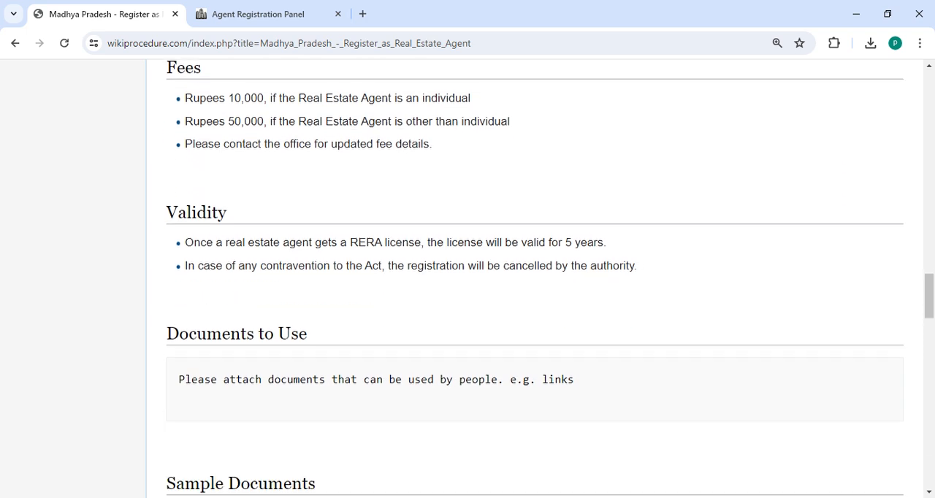
{"action": "scroll", "scroll_direction": "down", "scroll_amount": 3}
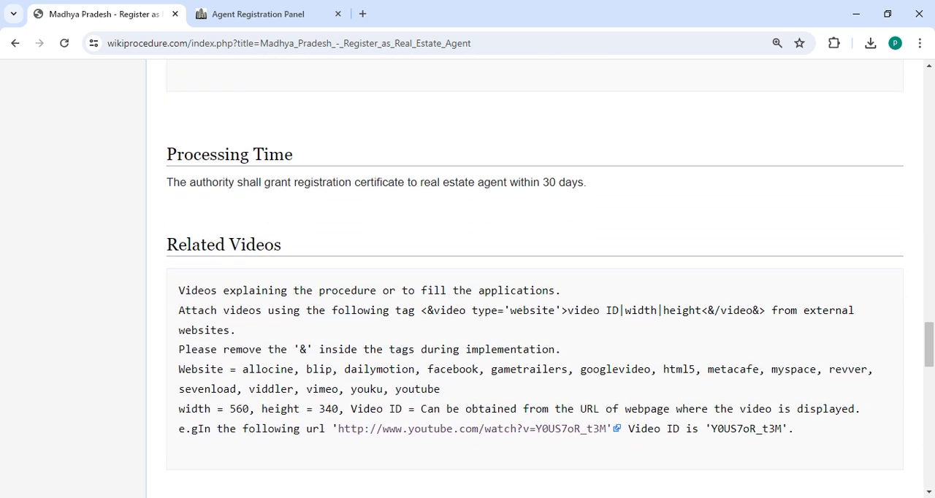
{"action": "scroll", "scroll_direction": "up", "scroll_amount": 3}
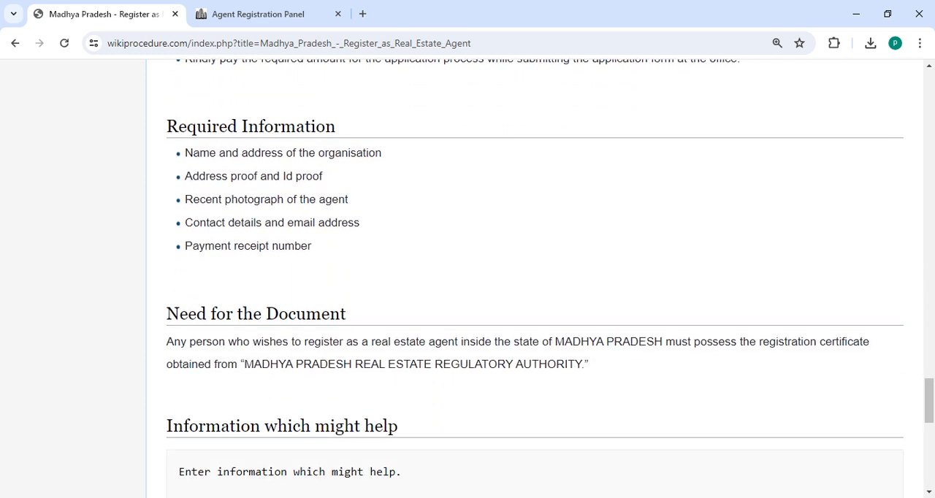
{"action": "scroll", "scroll_direction": "down", "scroll_amount": 3}
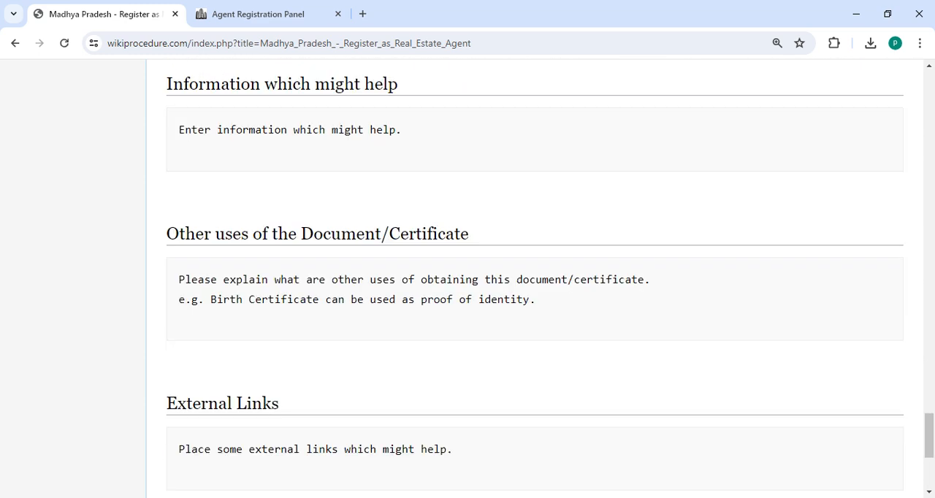
{"action": "scroll", "scroll_direction": "down", "scroll_amount": 3}
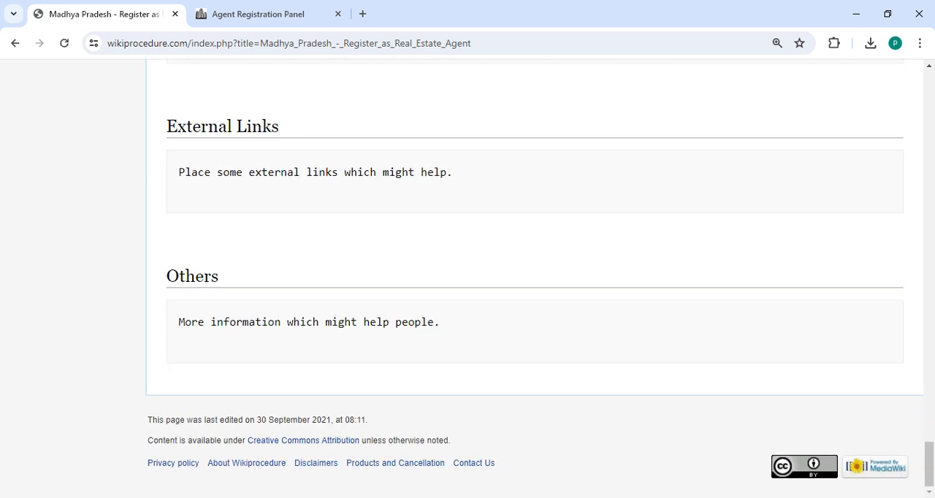
{"action": "mouse_move", "coordinate": [573, 424]}
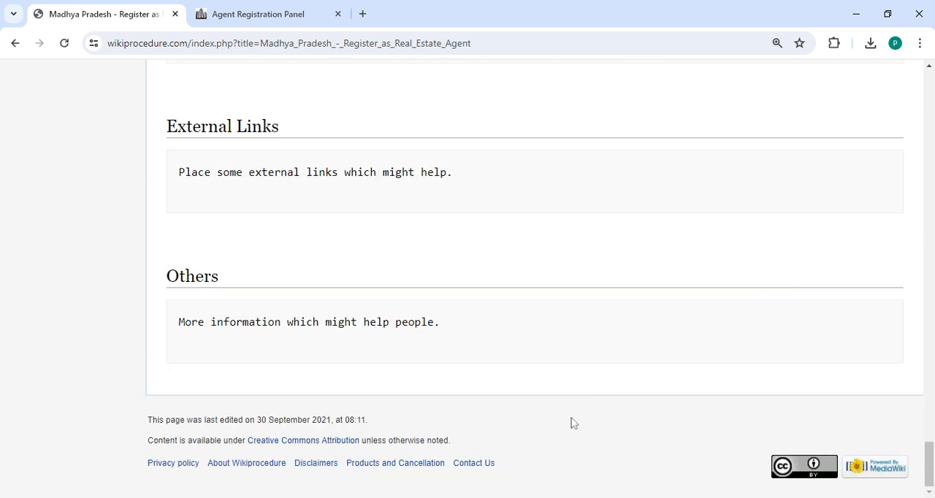